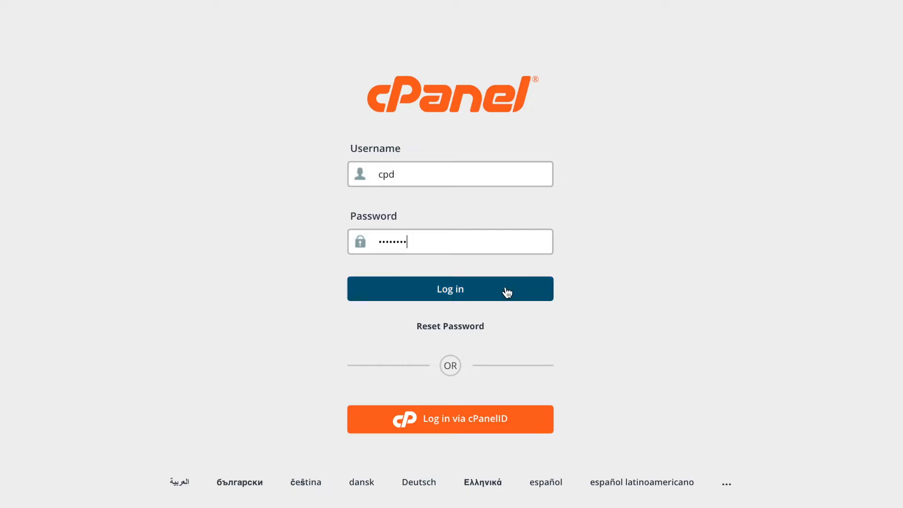
- Log in as user cpd and bring the dashboard's Statistics panel into view
left_click(449, 289)
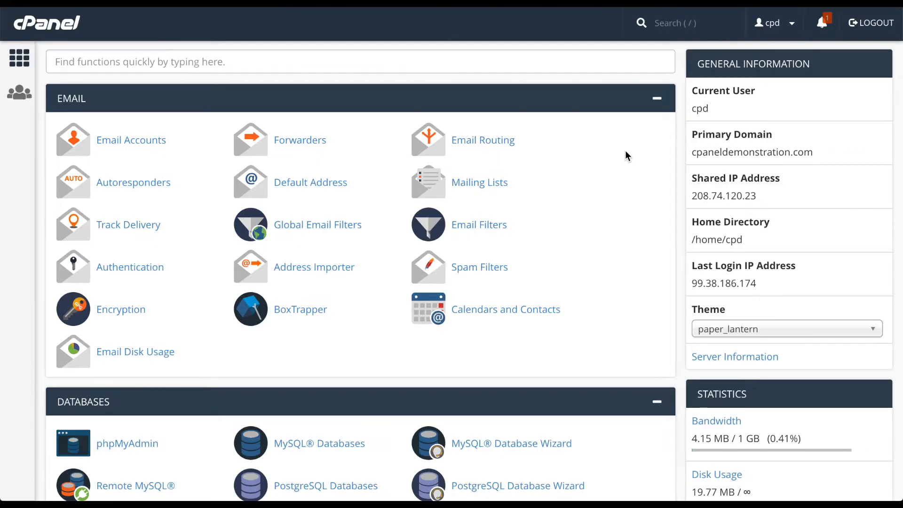
scroll("down", 3)
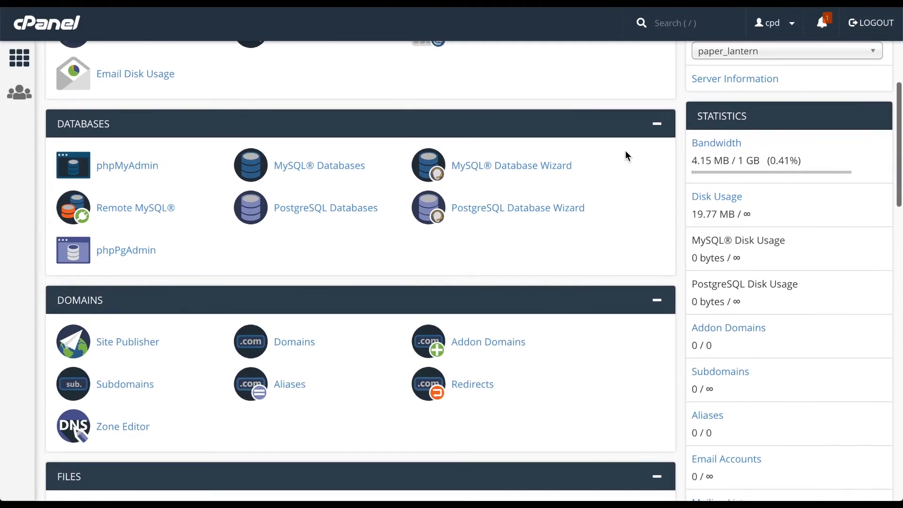
mouse_move(876, 155)
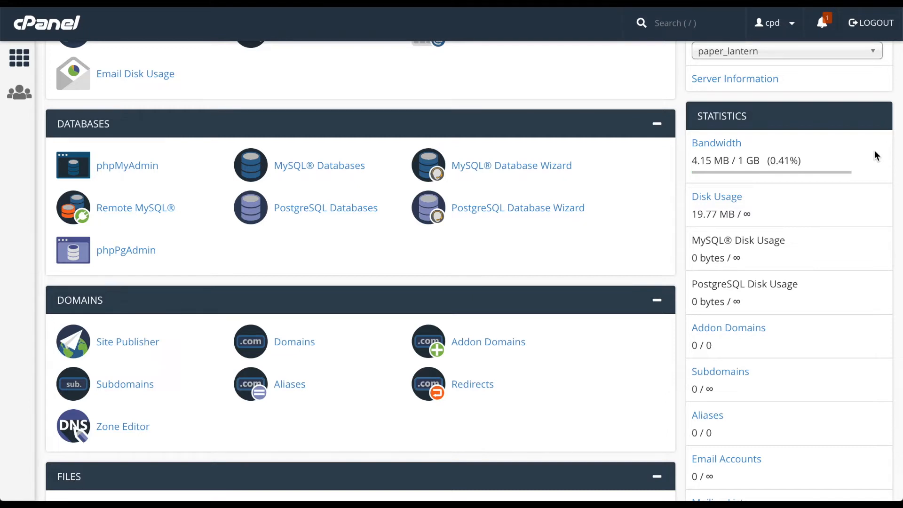
mouse_move(722, 152)
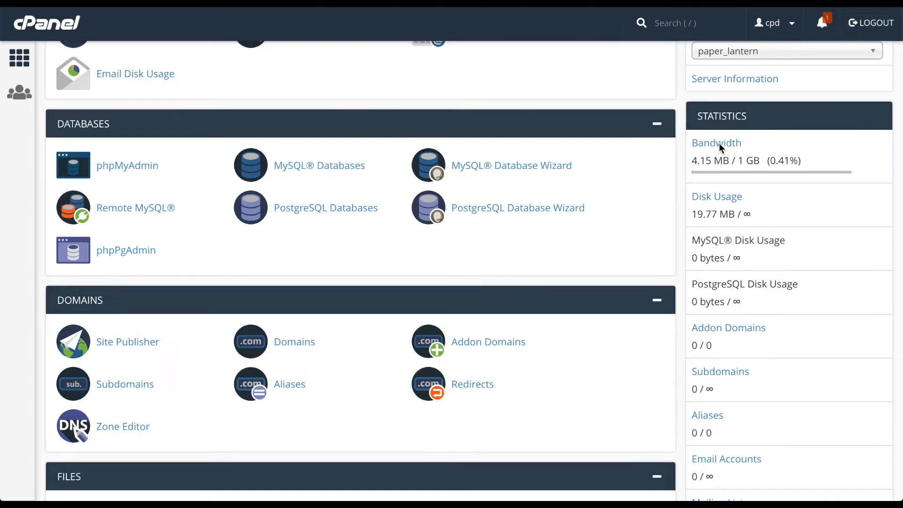
- Review the Bandwidth page's past-day, week and year graphs down to the November 2018 summary
left_click(716, 143)
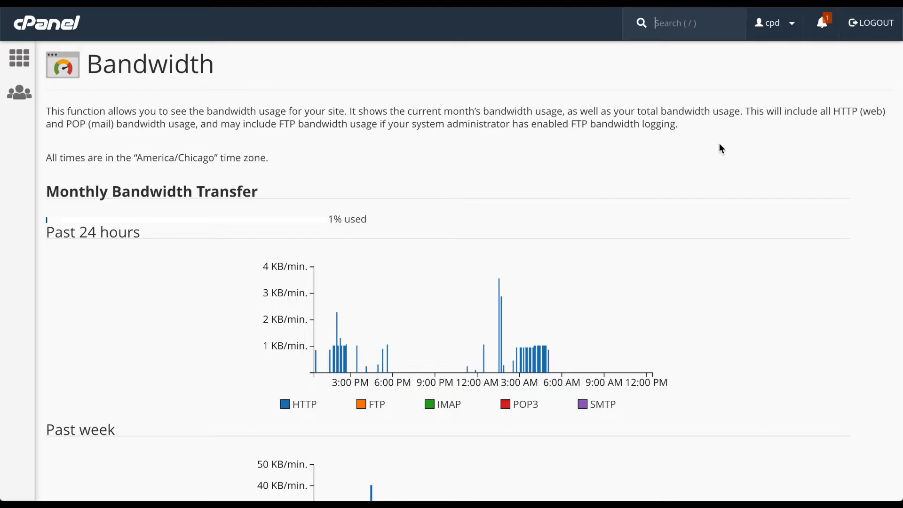
mouse_move(293, 161)
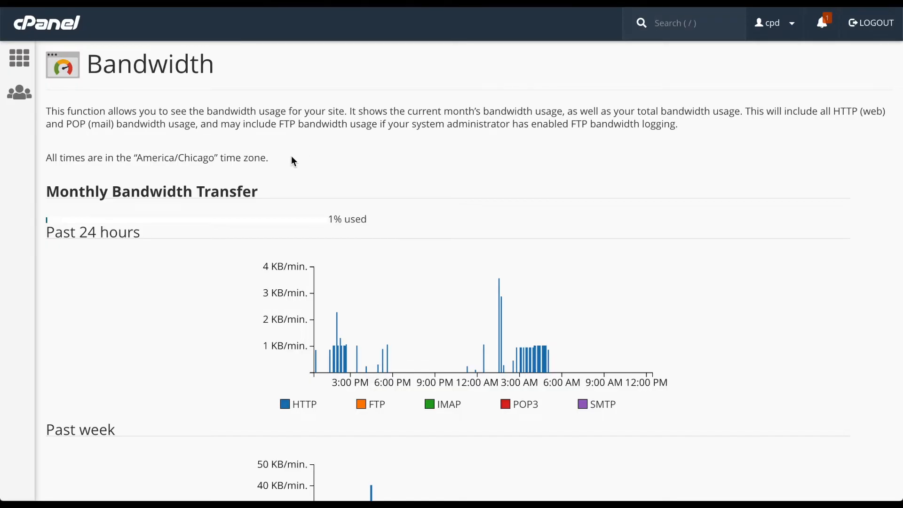
mouse_move(283, 162)
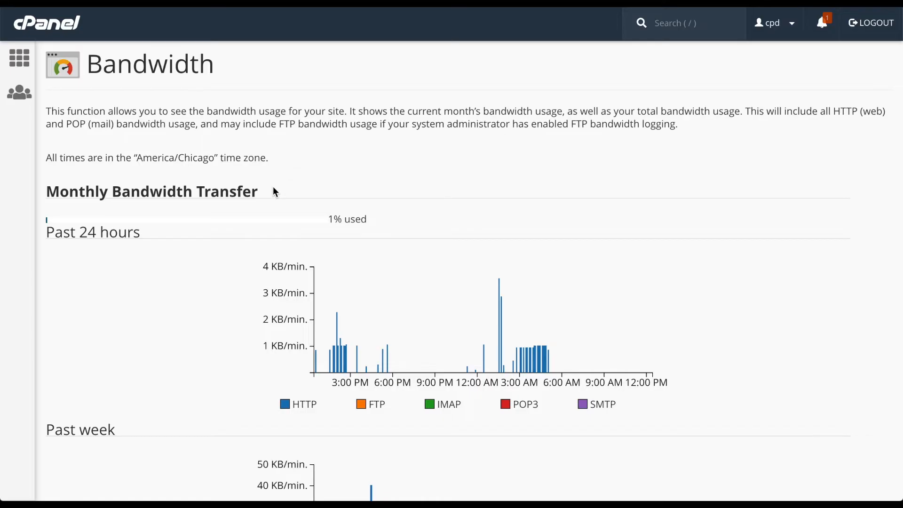
mouse_move(199, 329)
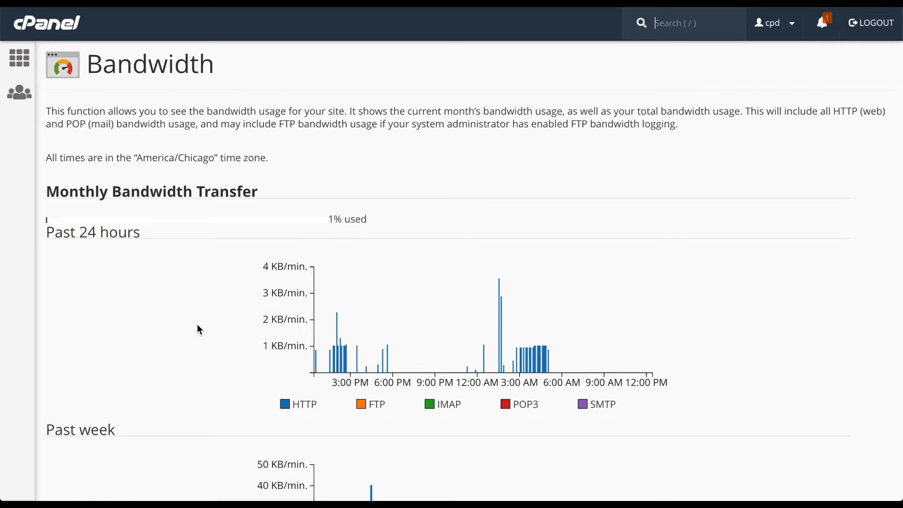
scroll("down", 3)
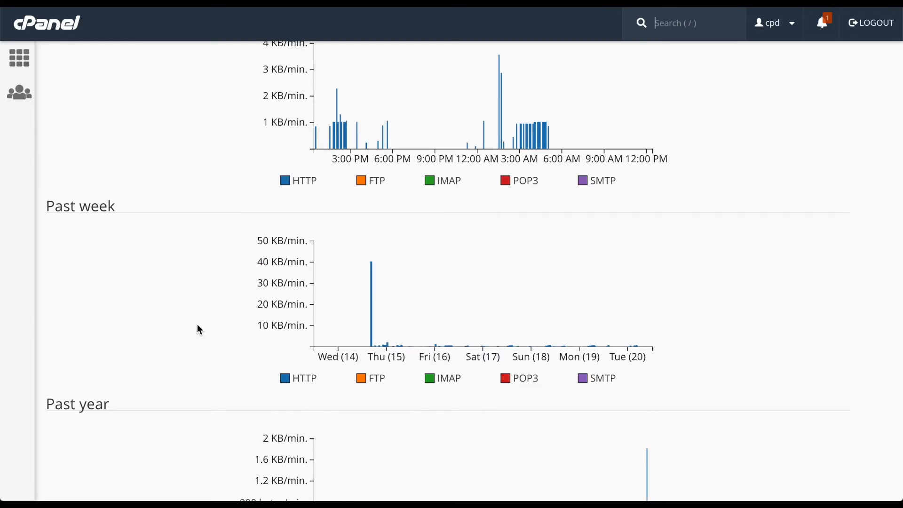
scroll("down", 3)
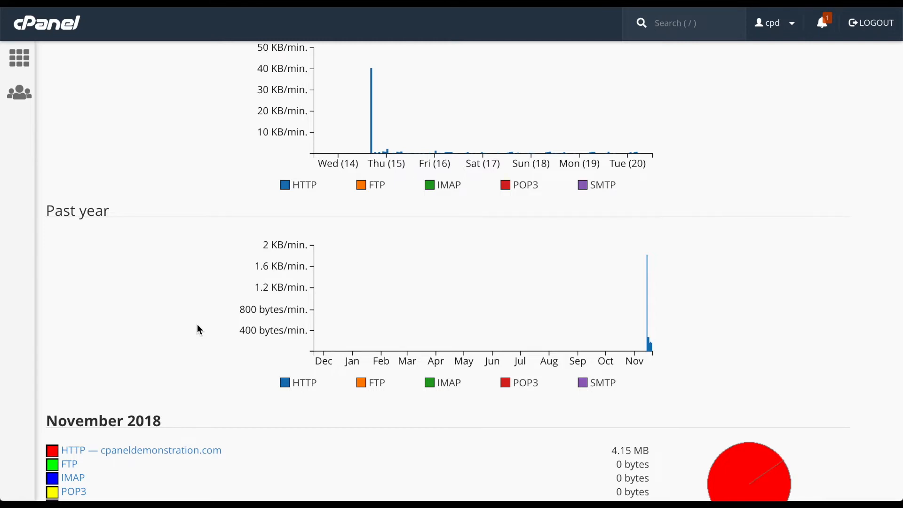
scroll("down", 3)
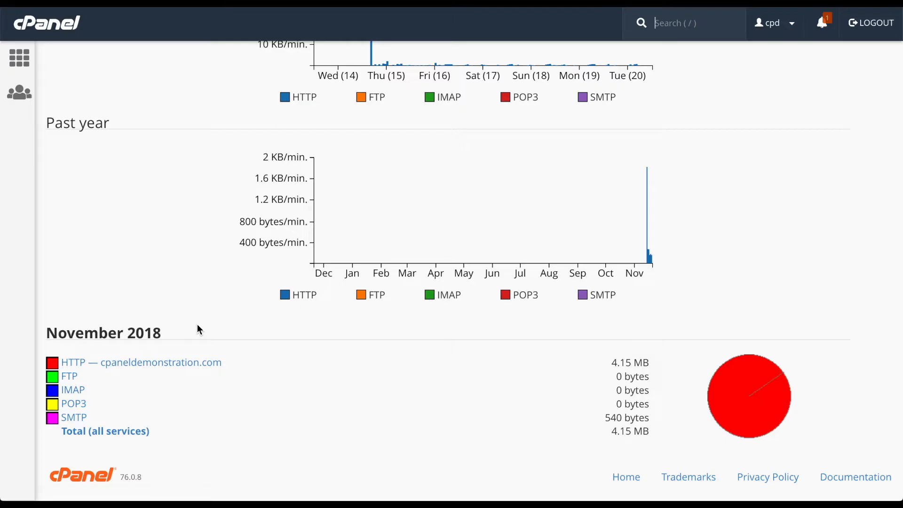
mouse_move(230, 370)
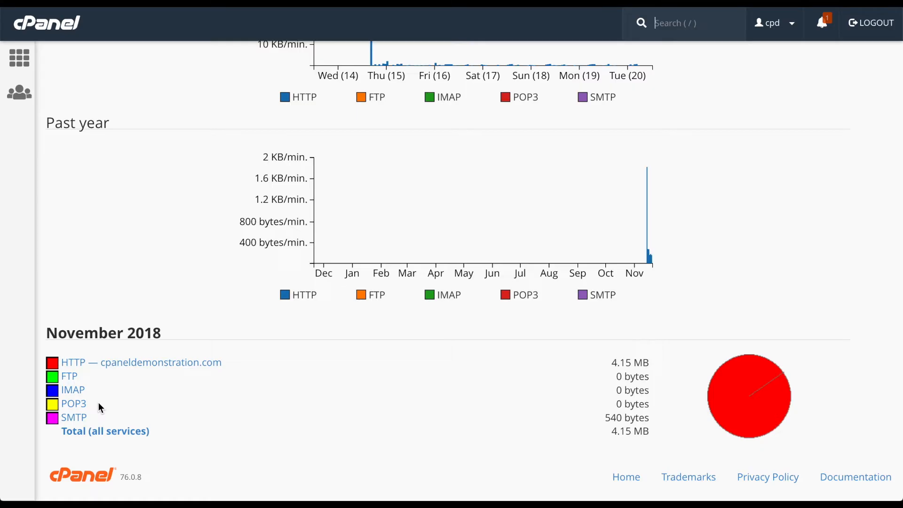
mouse_move(103, 421)
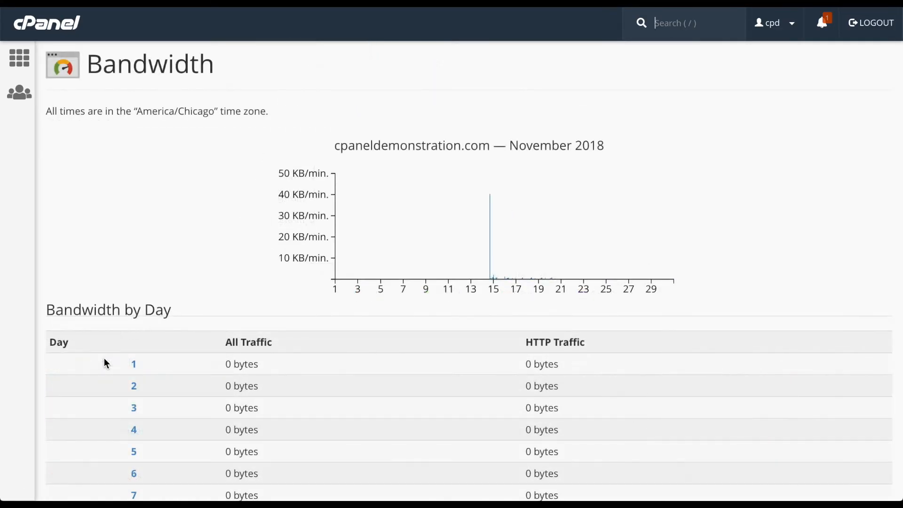
mouse_move(267, 199)
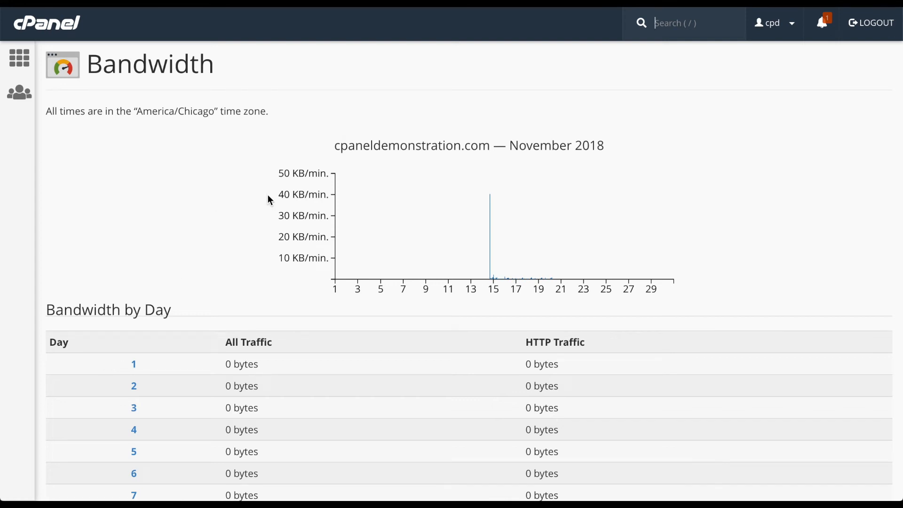
- Scroll through the November 2018 Bandwidth by Day table for cpaneldemonstration.com, totalling 4.15 MB
scroll("down", 3)
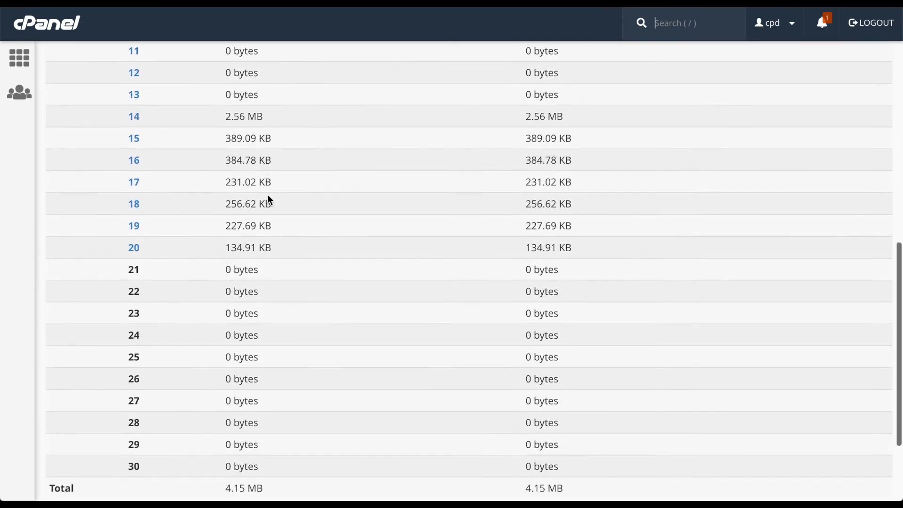
scroll("down", 3)
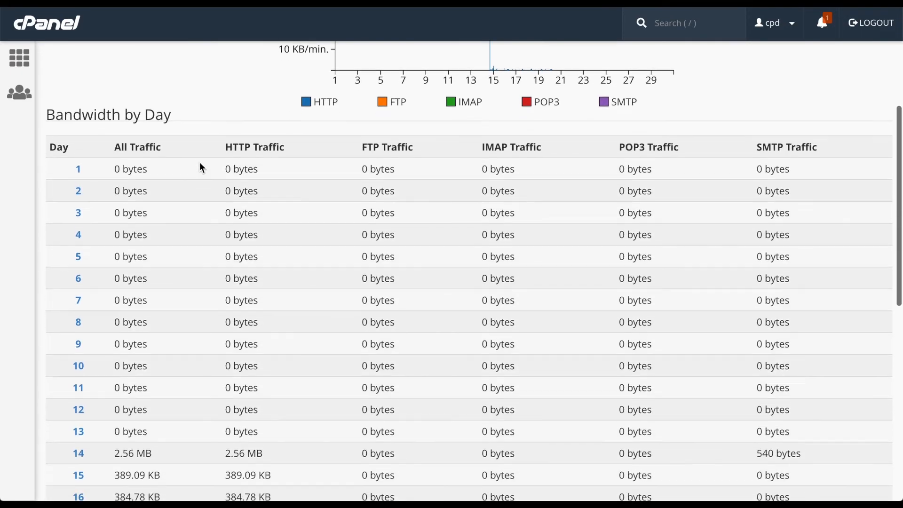
- Scroll through the account-wide November 2018 daily table split across HTTP, FTP, IMAP, POP3 and SMTP
scroll("down", 3)
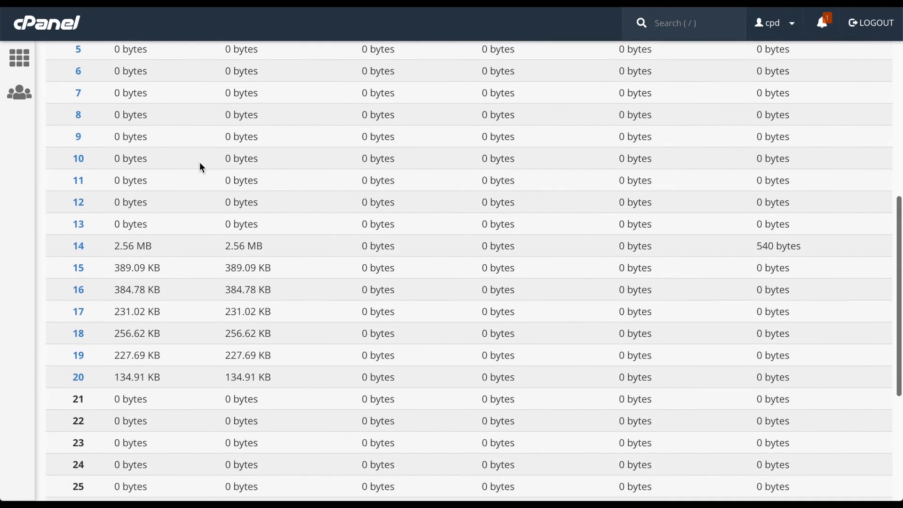
scroll("down", 3)
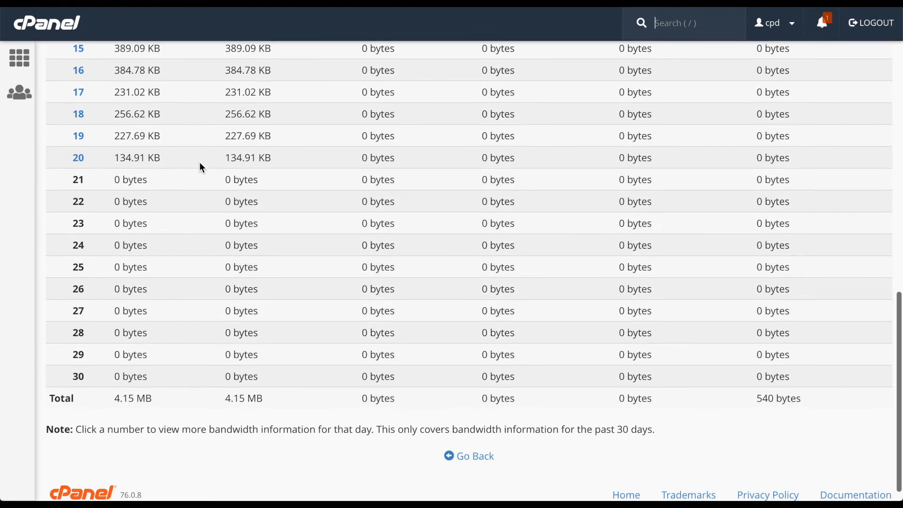
scroll("down", 3)
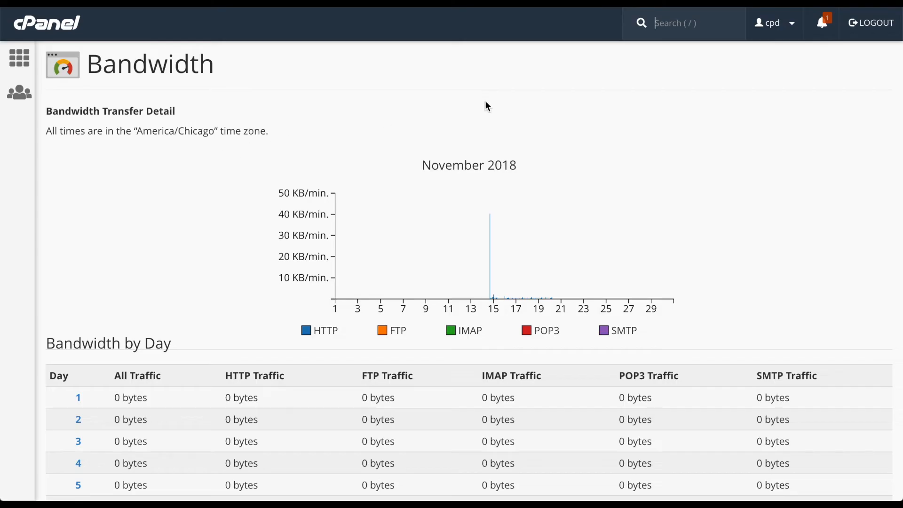
mouse_move(775, 23)
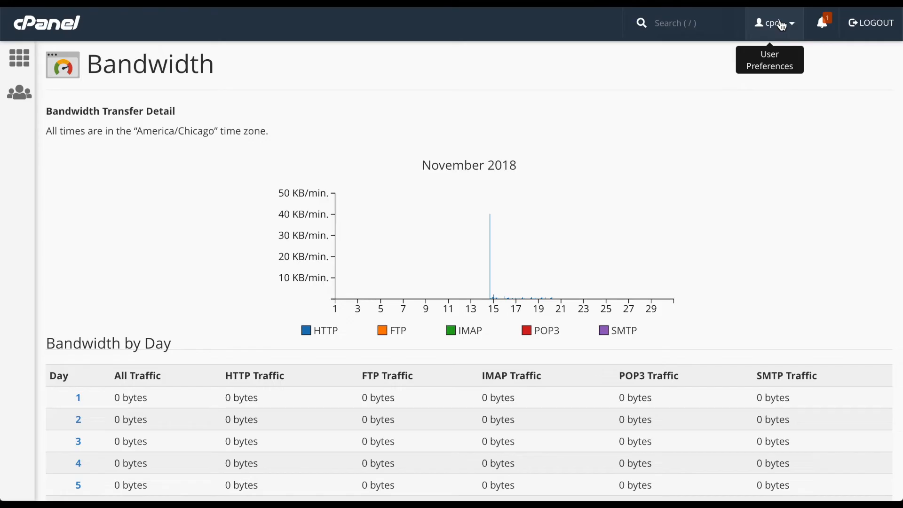
- In Contact Information, enable 'My account approaches its bandwidth usage limit' and save the preferences
left_click(773, 22)
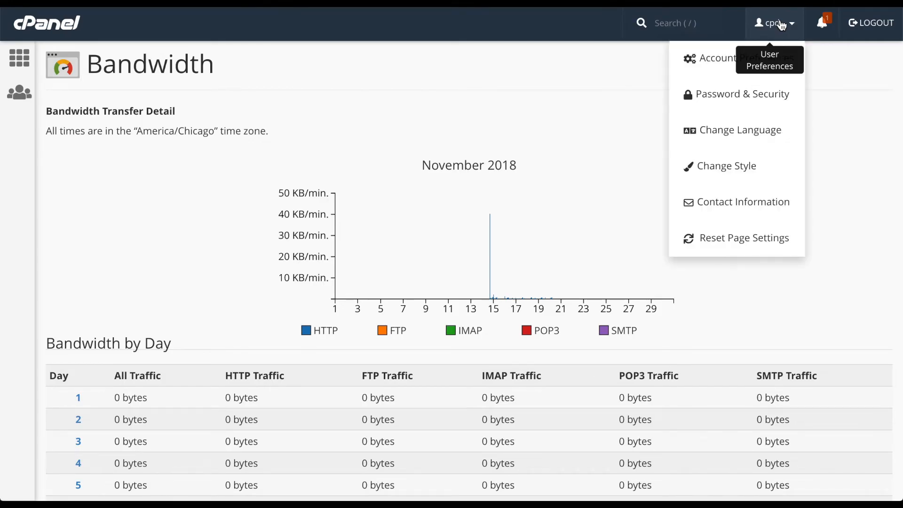
mouse_move(743, 202)
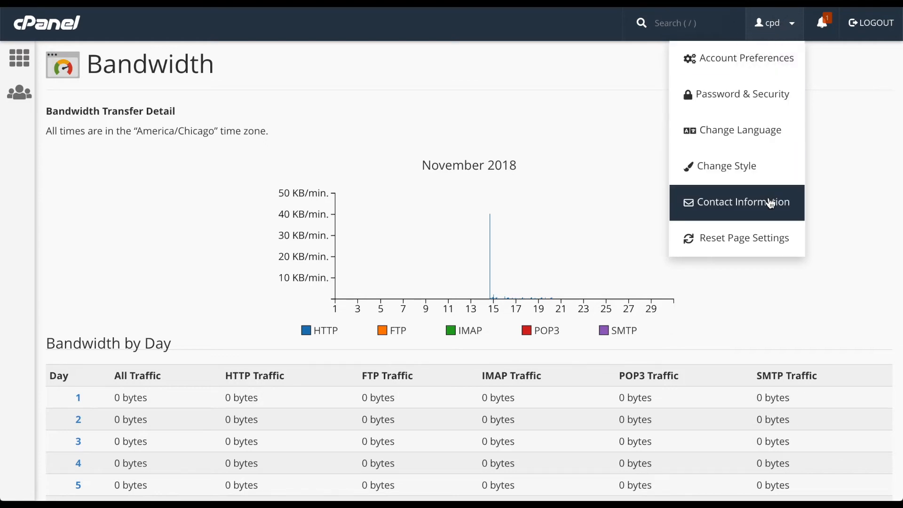
left_click(743, 201)
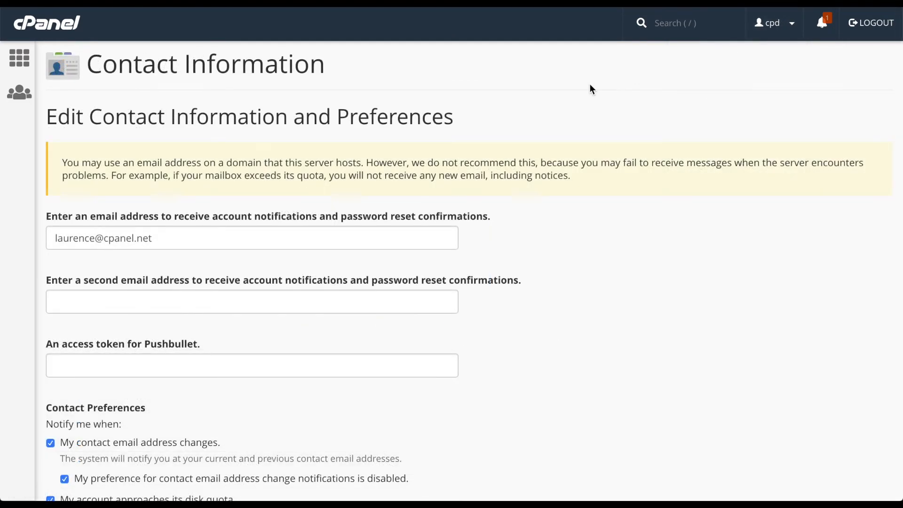
mouse_move(472, 243)
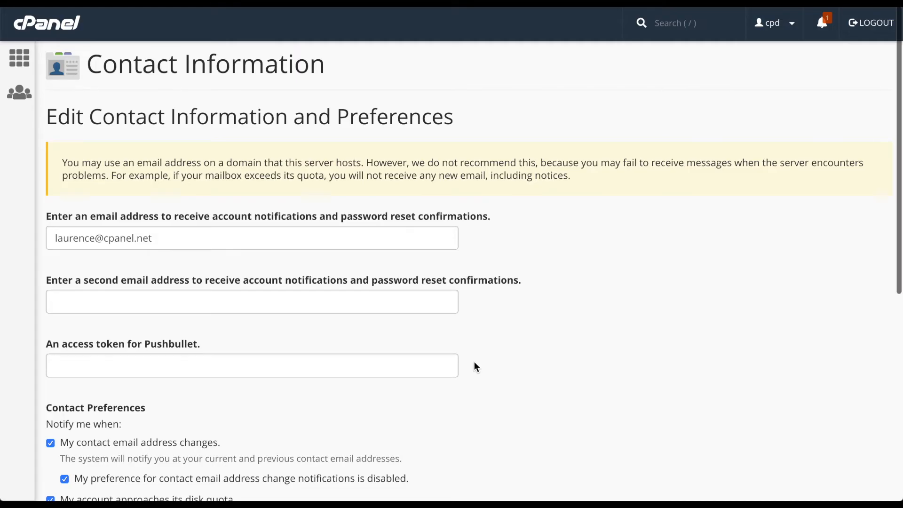
scroll("down", 3)
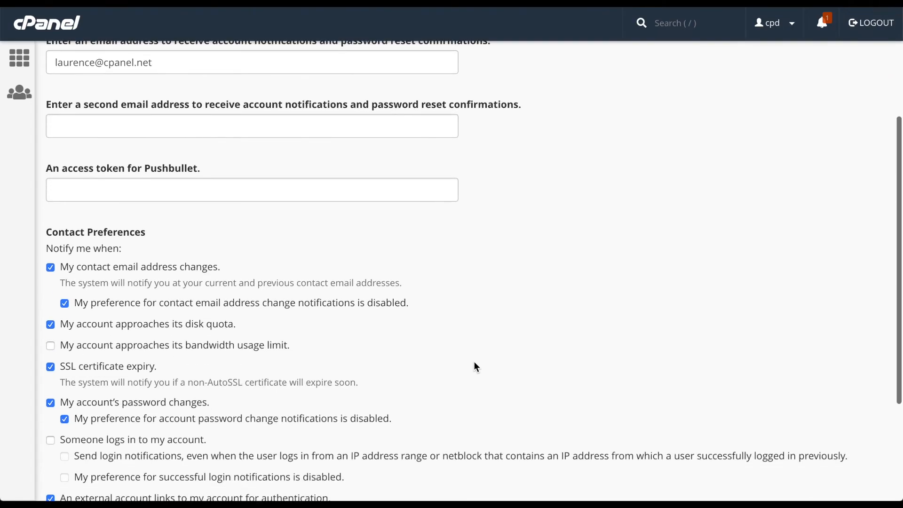
scroll("down", 3)
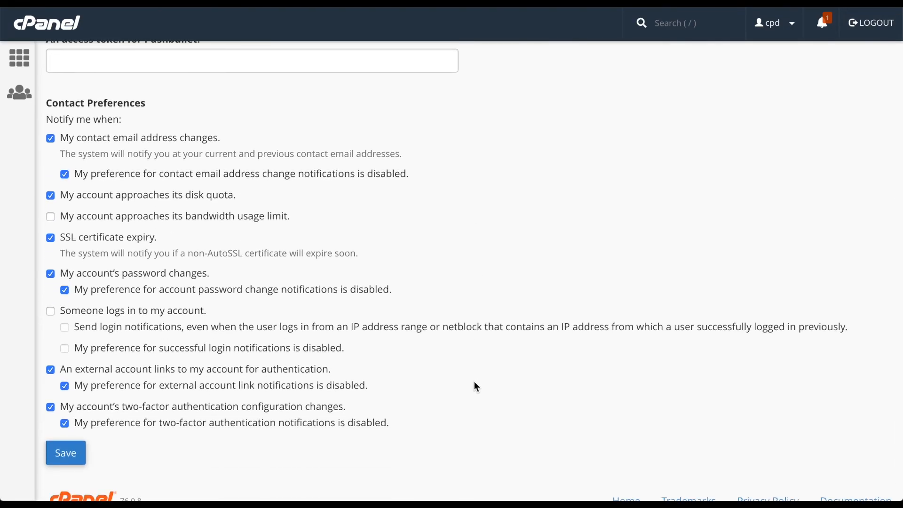
mouse_move(236, 224)
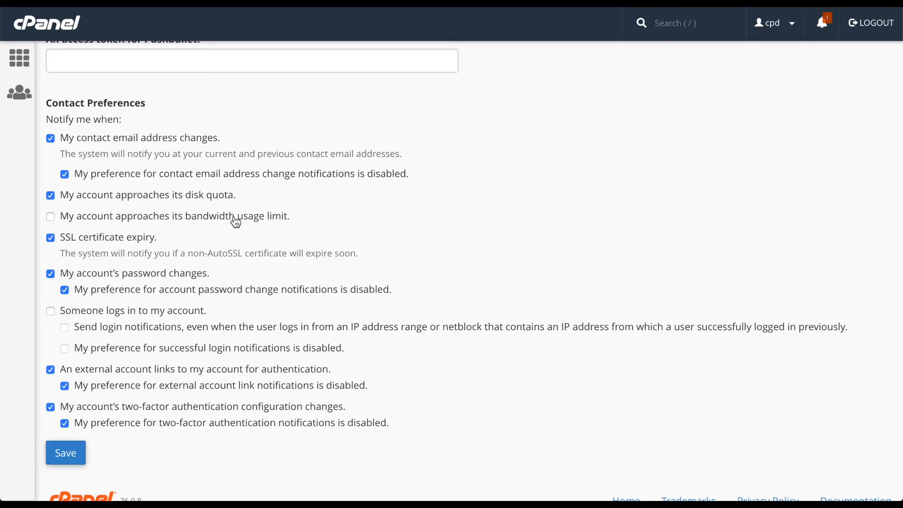
left_click(50, 217)
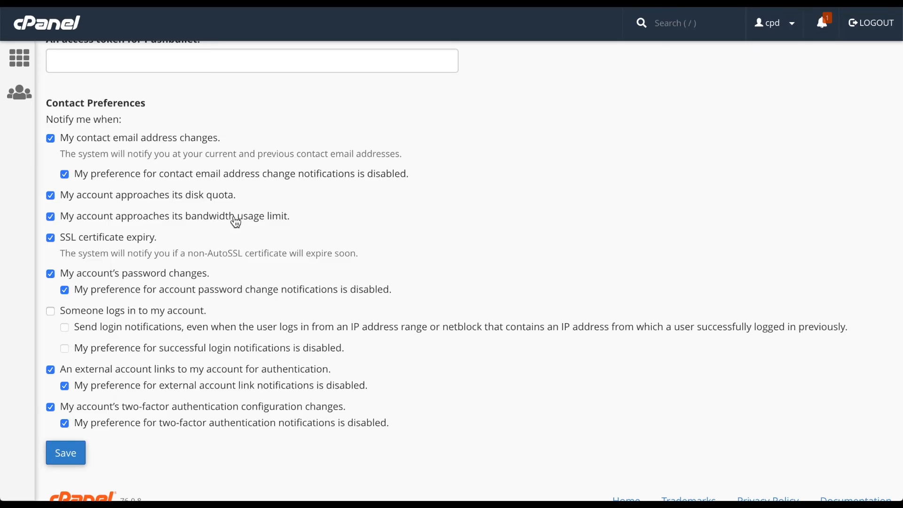
mouse_move(145, 377)
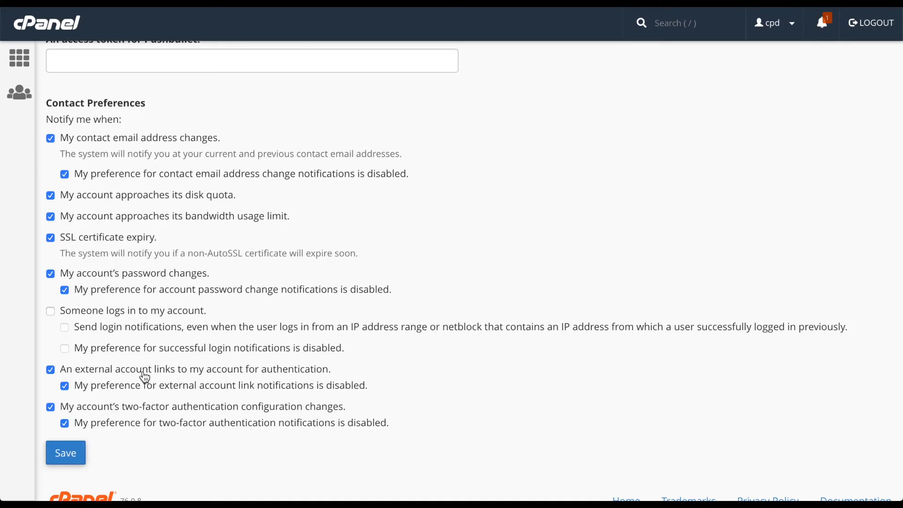
left_click(65, 452)
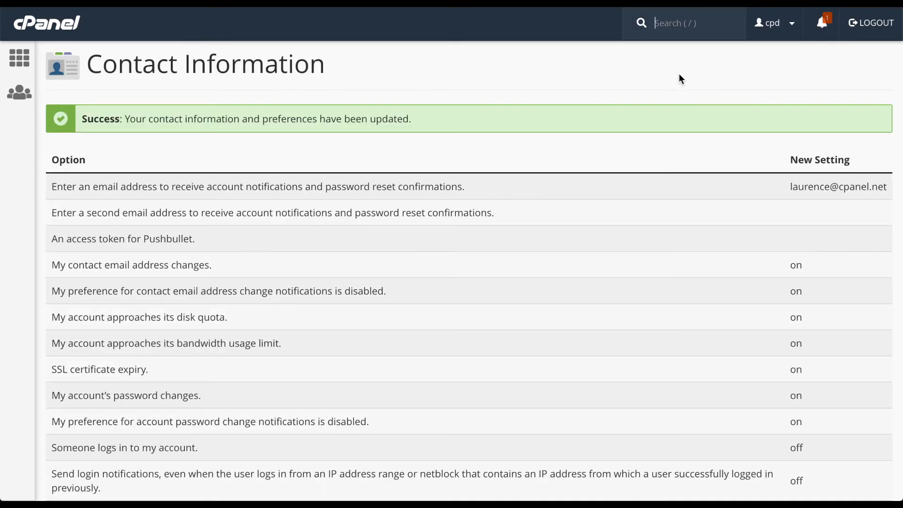
mouse_move(638, 252)
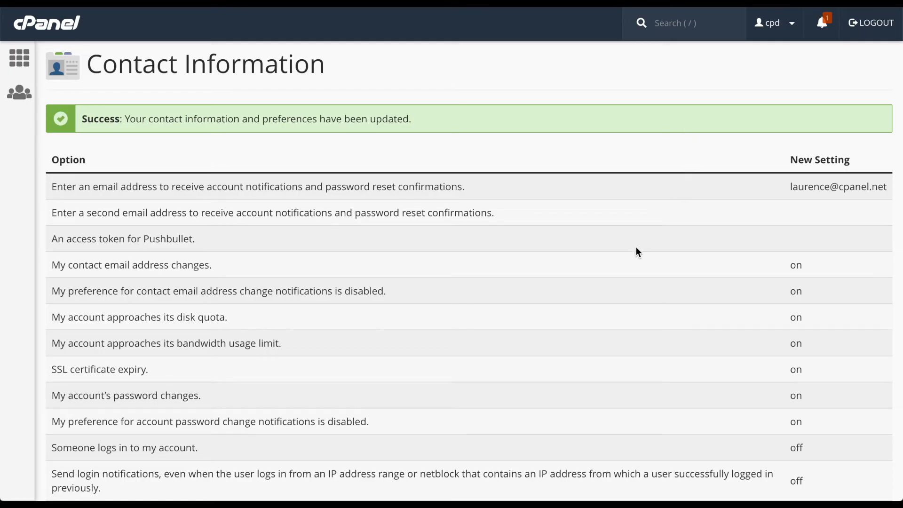